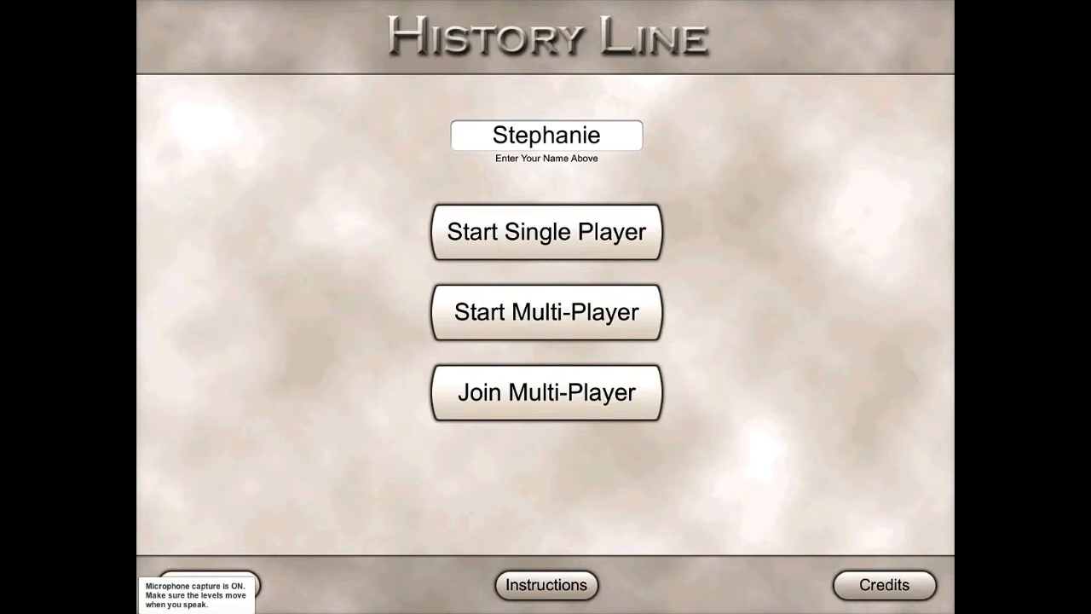
- Start a single-player game from the History Line main menu
left_click(547, 232)
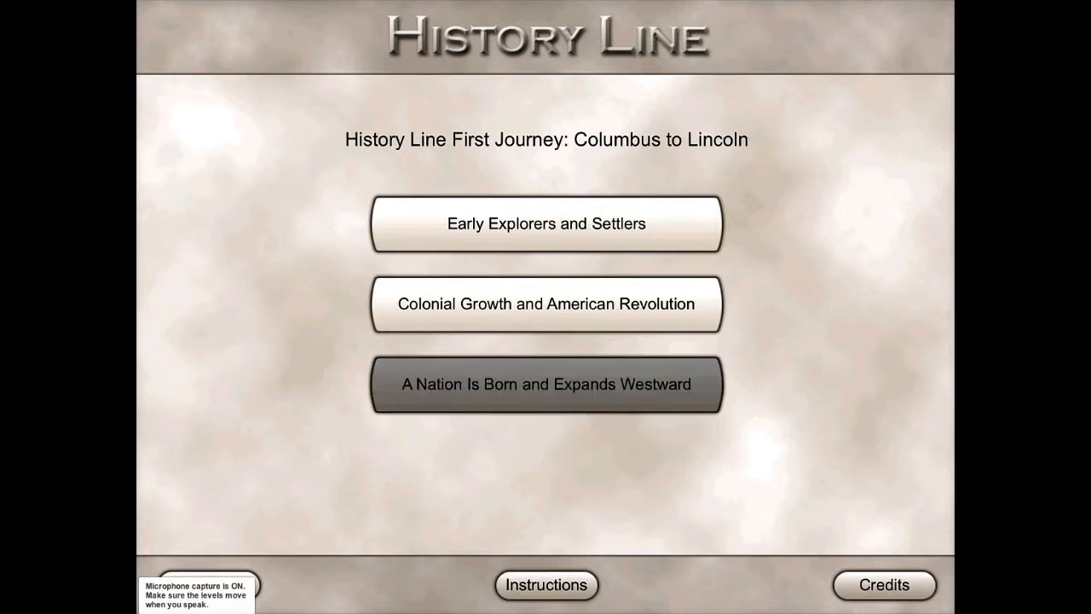
- Load the A Nation Is Born and Expands Westward board with its event cards
left_click(546, 384)
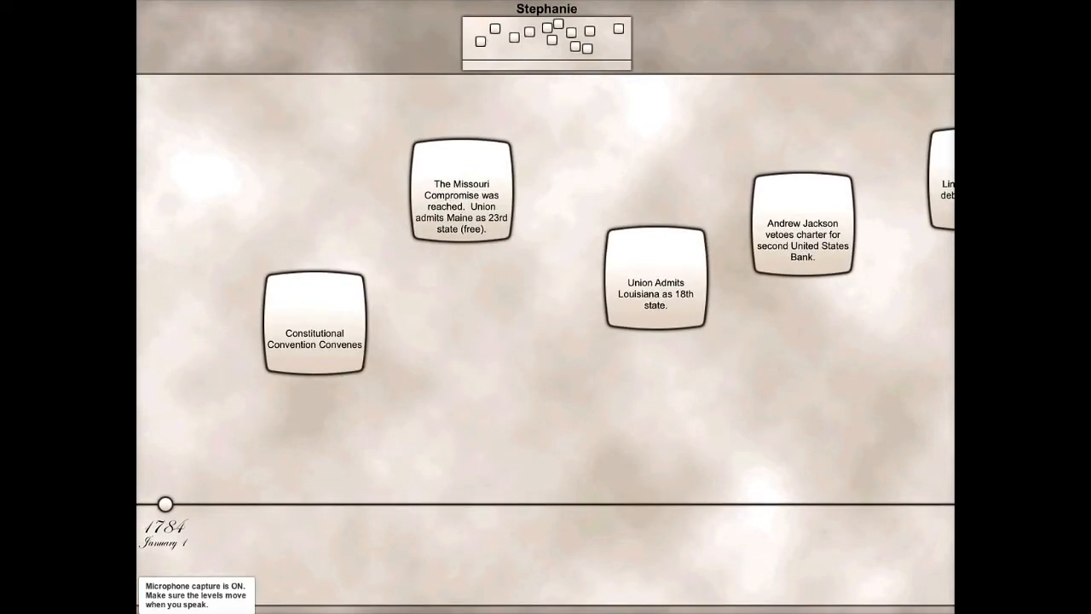
scroll("right", 3)
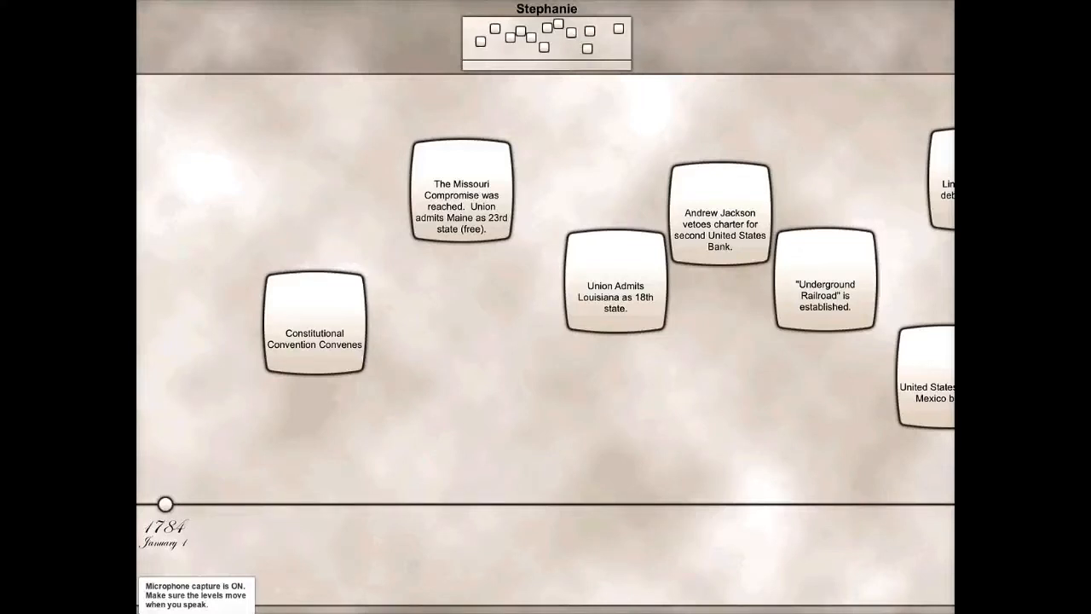
- Place the Constitutional Convention Convenes card at the timeline's start, checked correct at 1787
left_click_drag(314, 321, 322, 437)
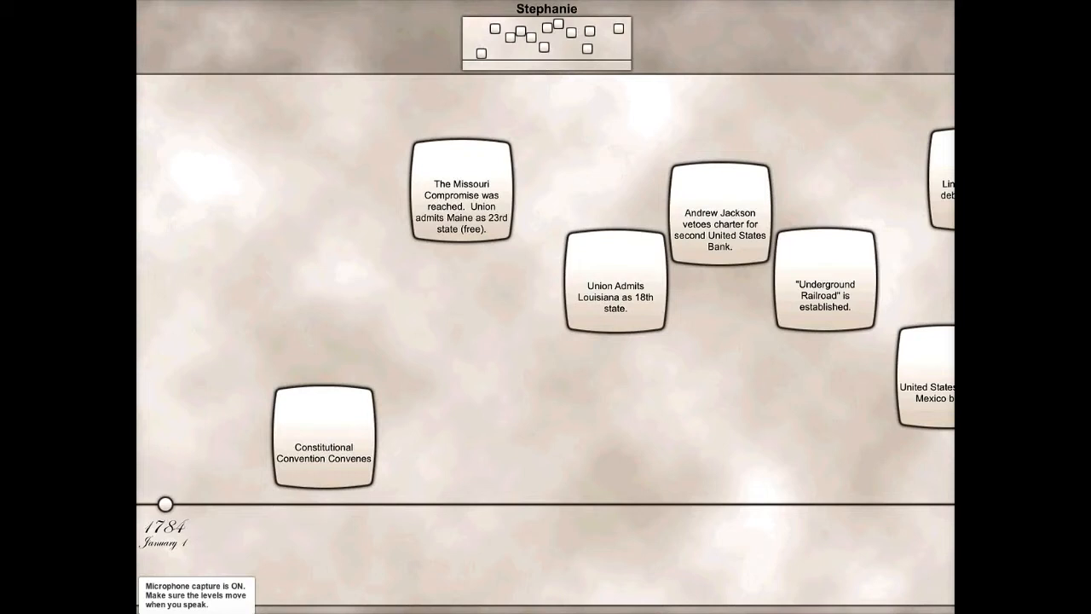
left_click_drag(322, 437, 253, 507)
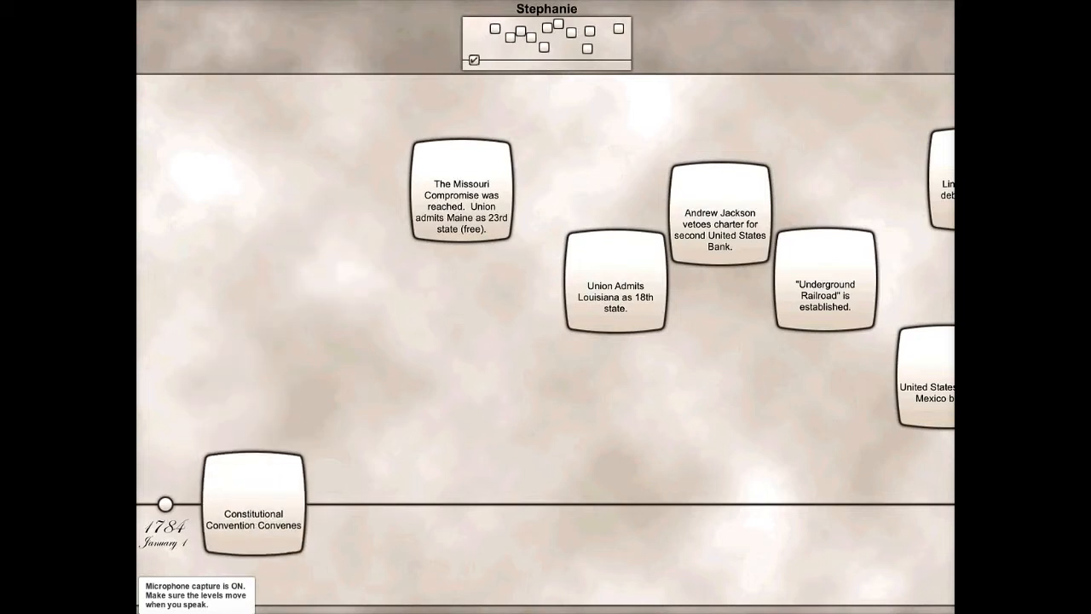
left_click(251, 504)
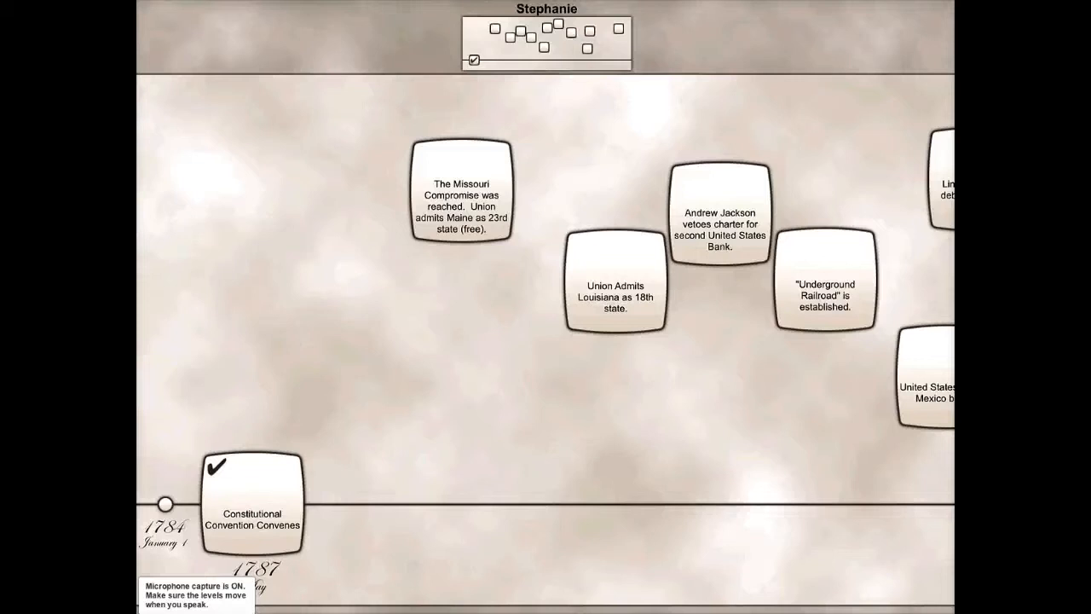
- Place Louisiana 1812, Missouri Compromise 1820, Jackson veto 1832 and Lincoln-Douglas 1858 in order
left_click_drag(614, 286, 384, 461)
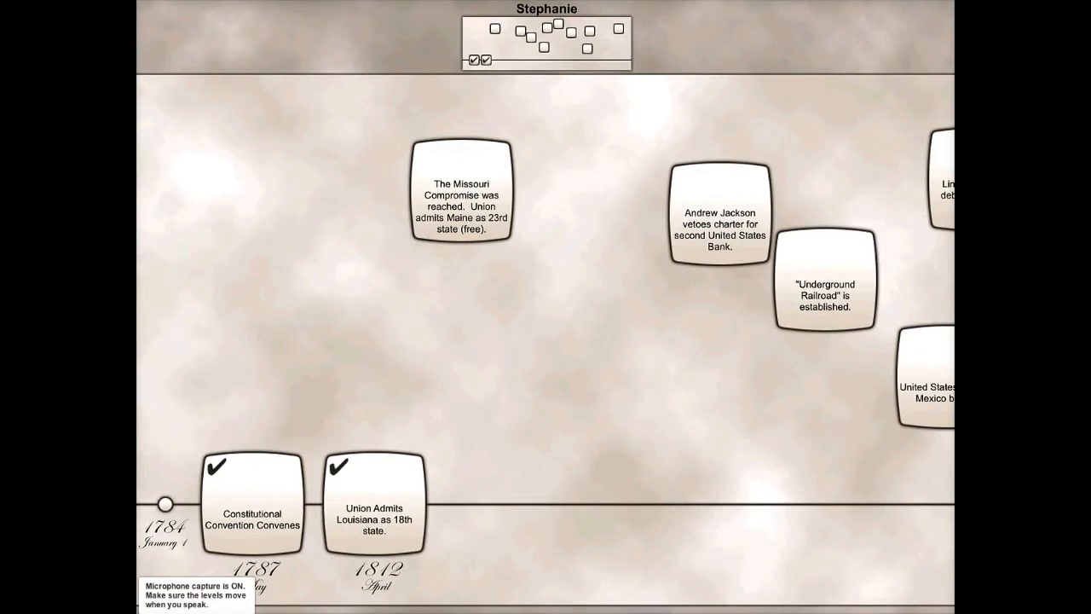
left_click_drag(461, 190, 508, 503)
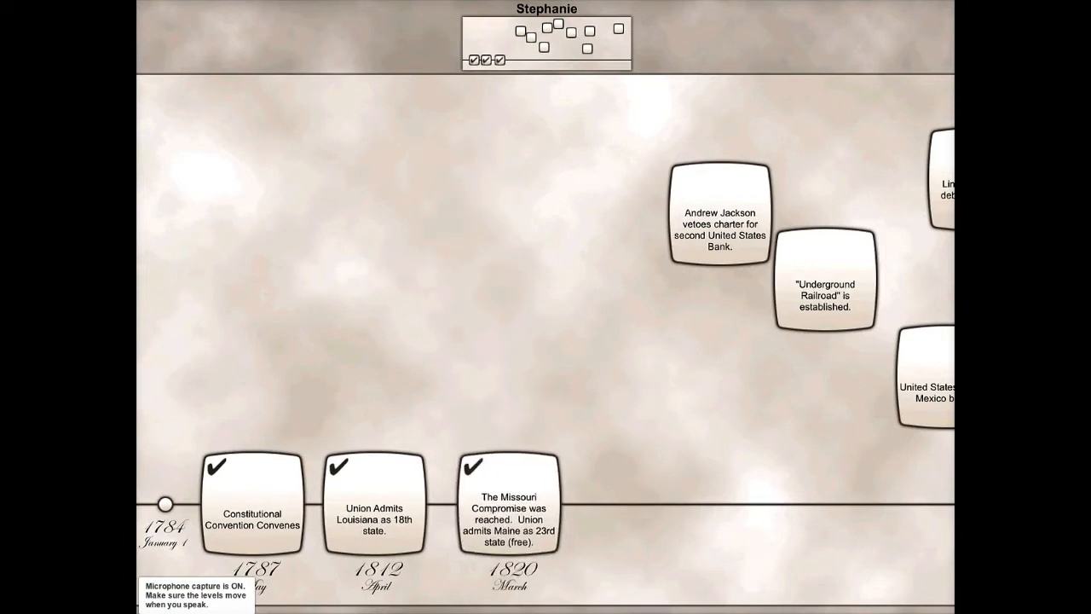
left_click_drag(720, 213, 639, 503)
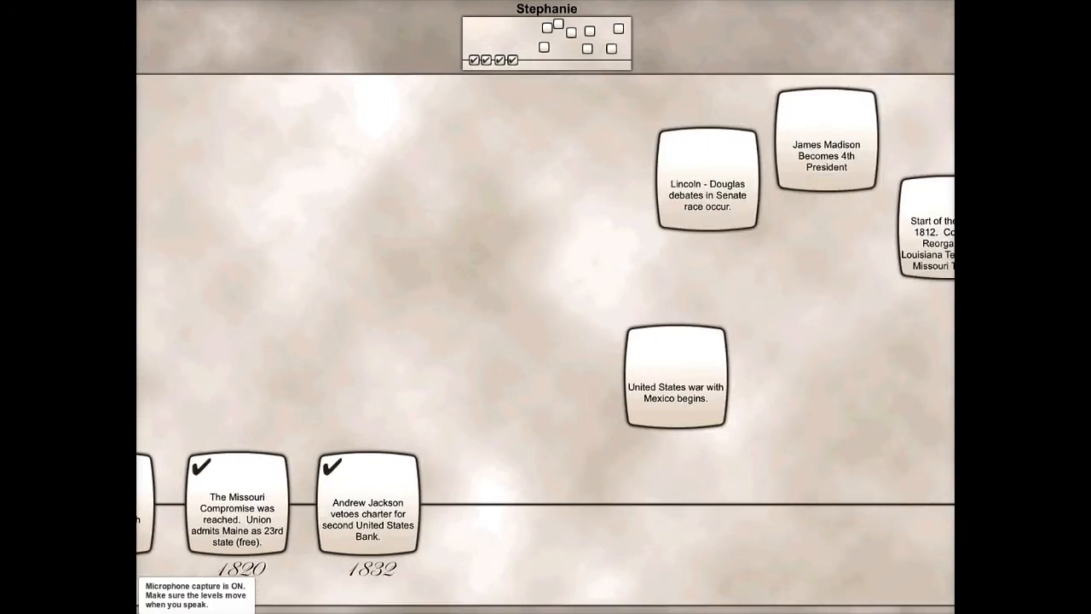
left_click_drag(708, 190, 502, 507)
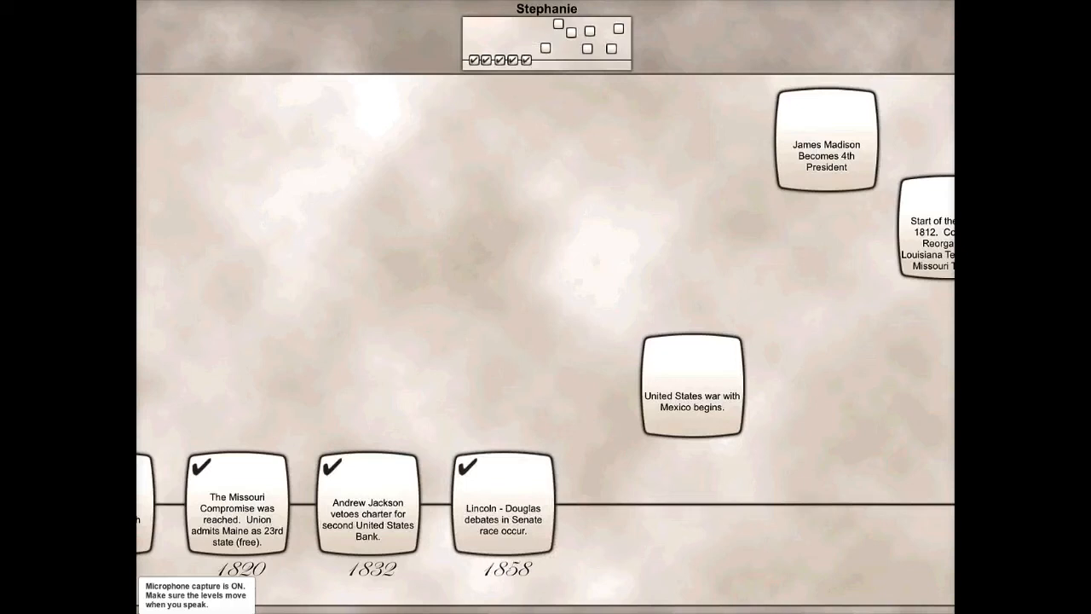